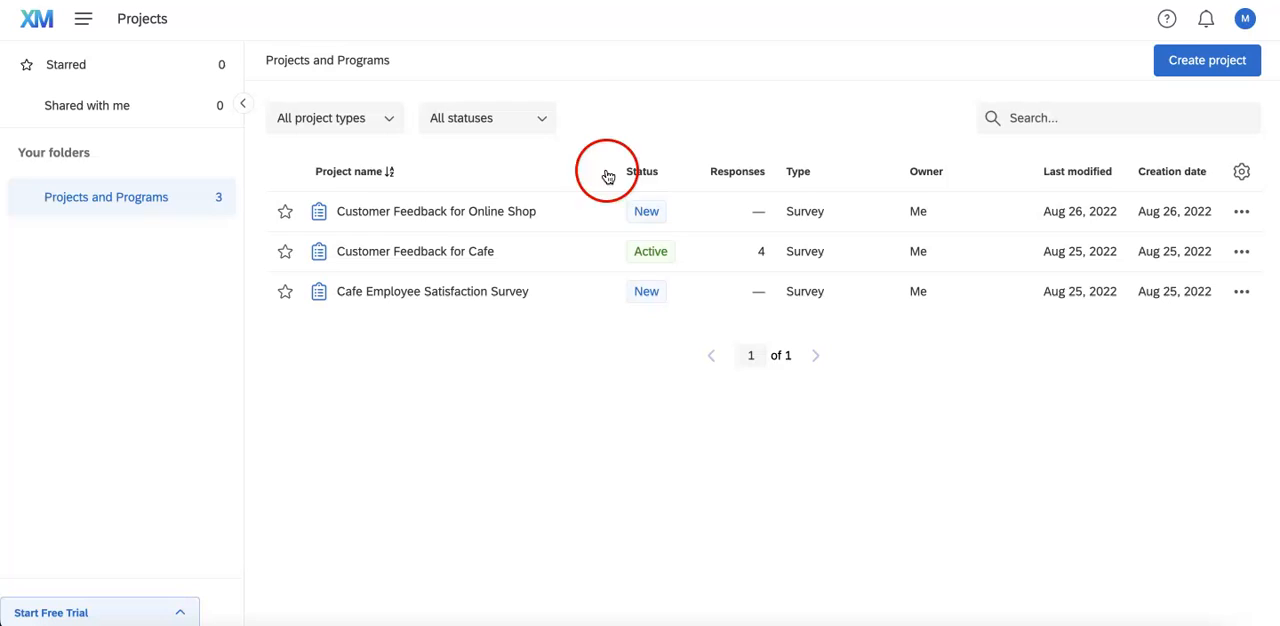
mouse_move(540, 218)
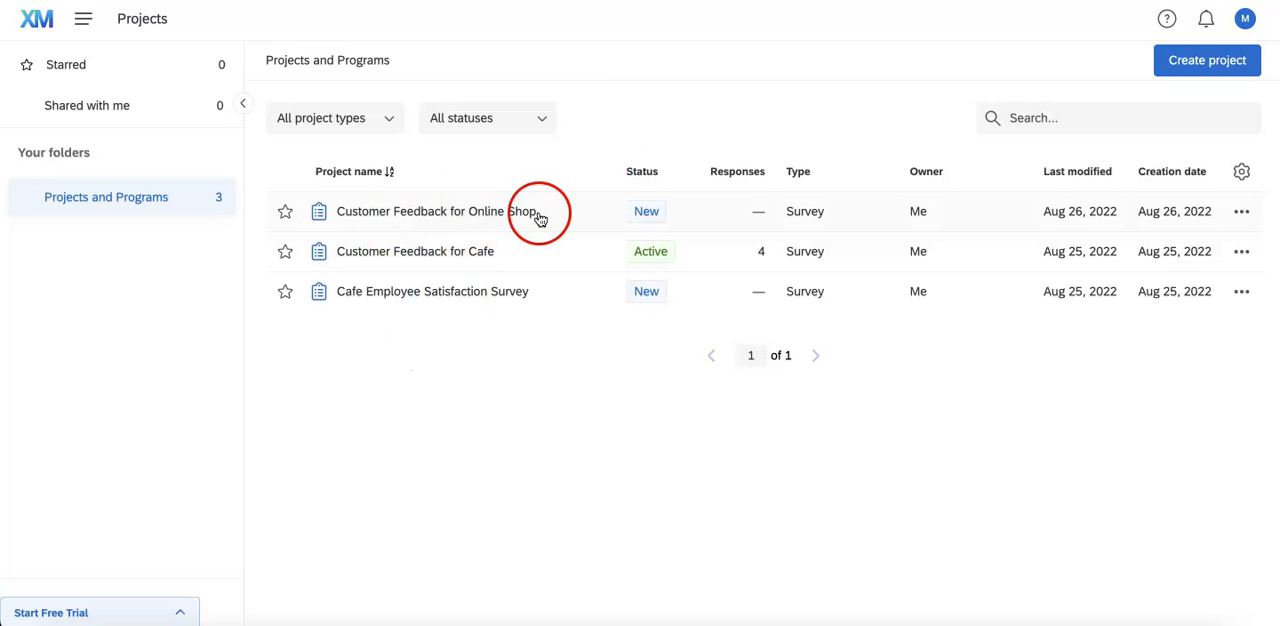
Open the Customer Feedback for Online Shop project from the Projects list
left_click(438, 211)
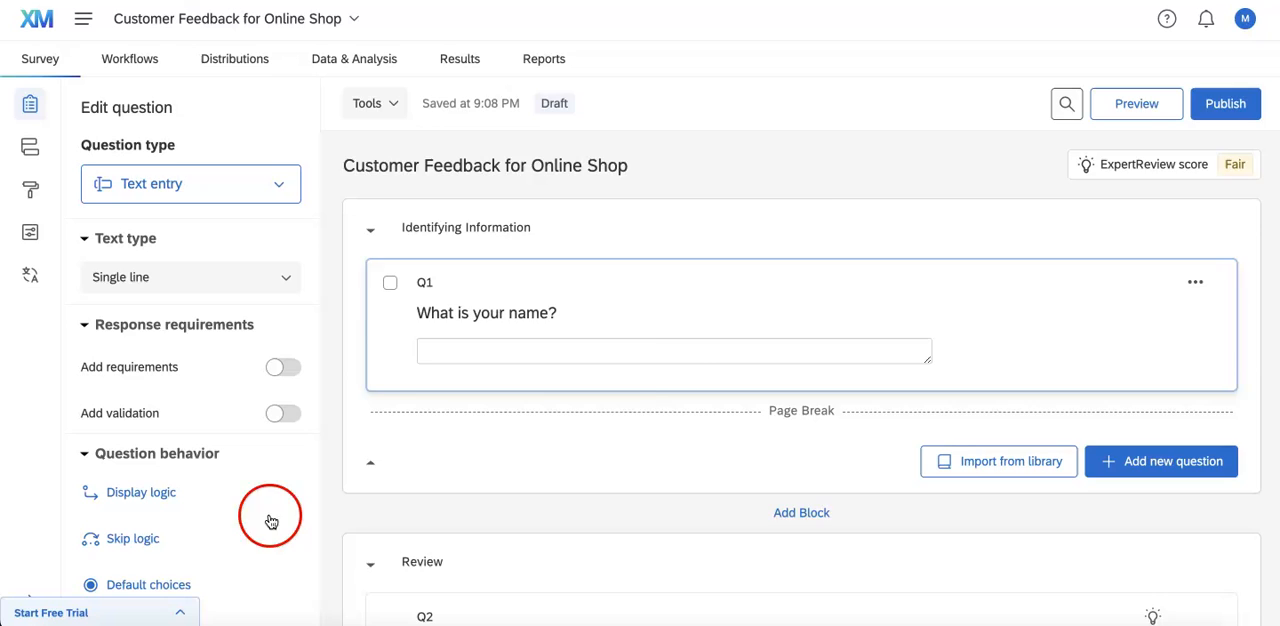
Scroll through the survey to review the store rating and shop-choice questions
scroll("down", 3)
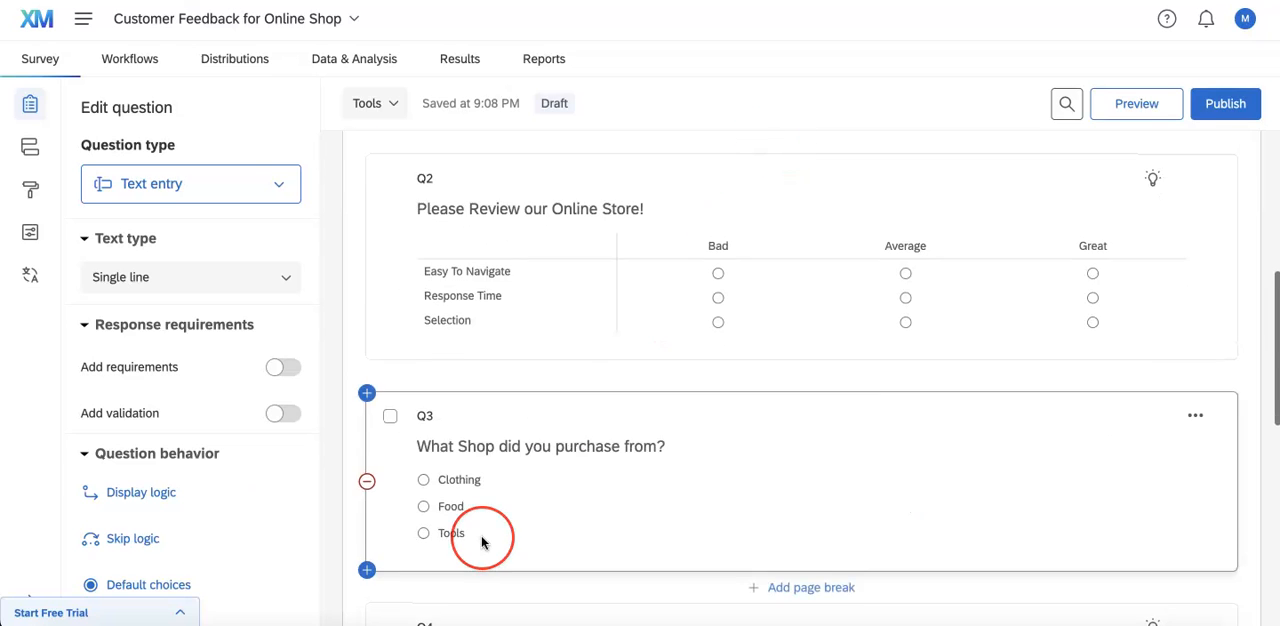
scroll("down", 3)
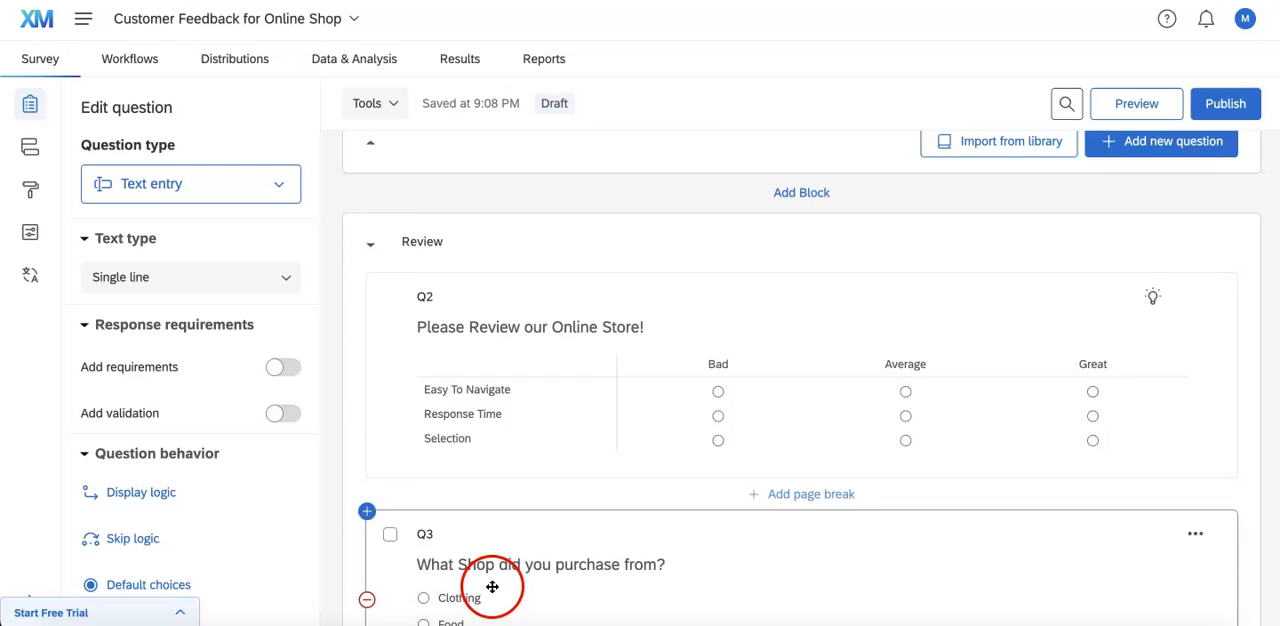
scroll("down", 3)
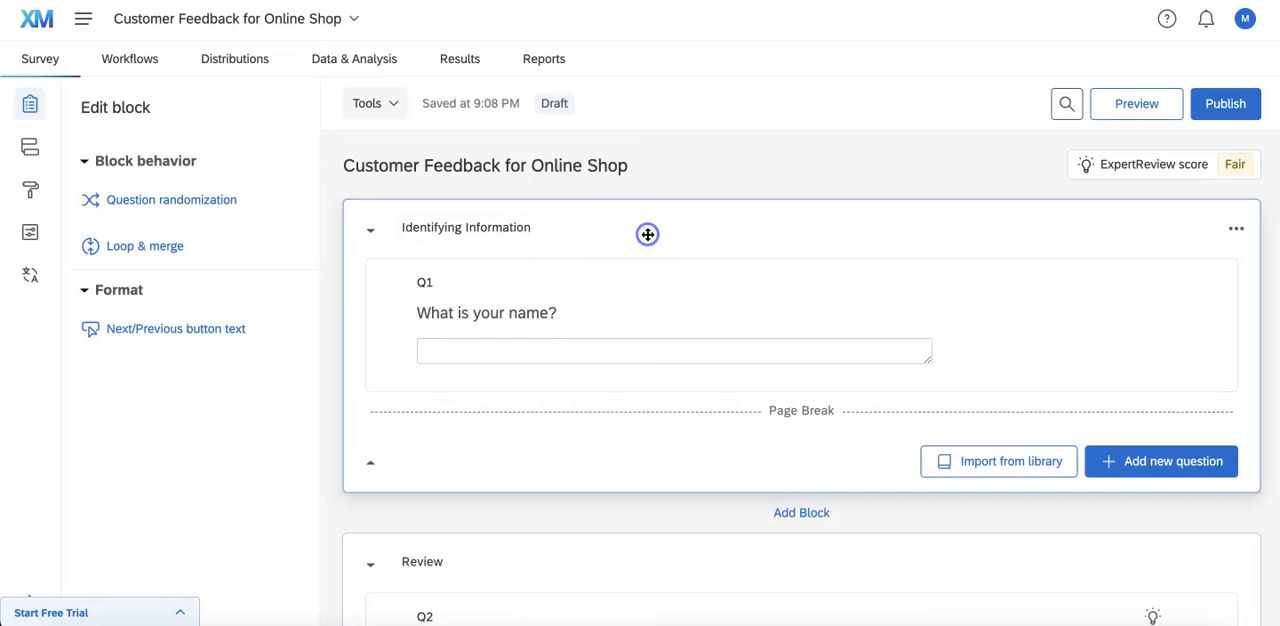
Scroll down and select the Review block to show its block settings
scroll("down", 3)
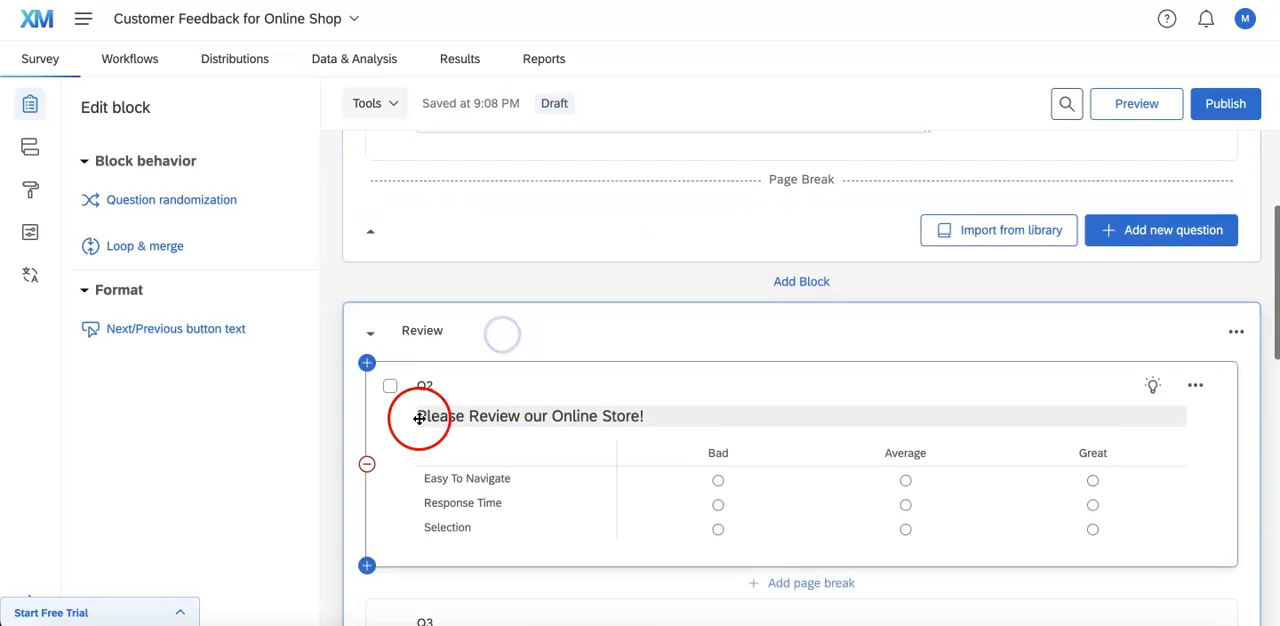
scroll("down", 3)
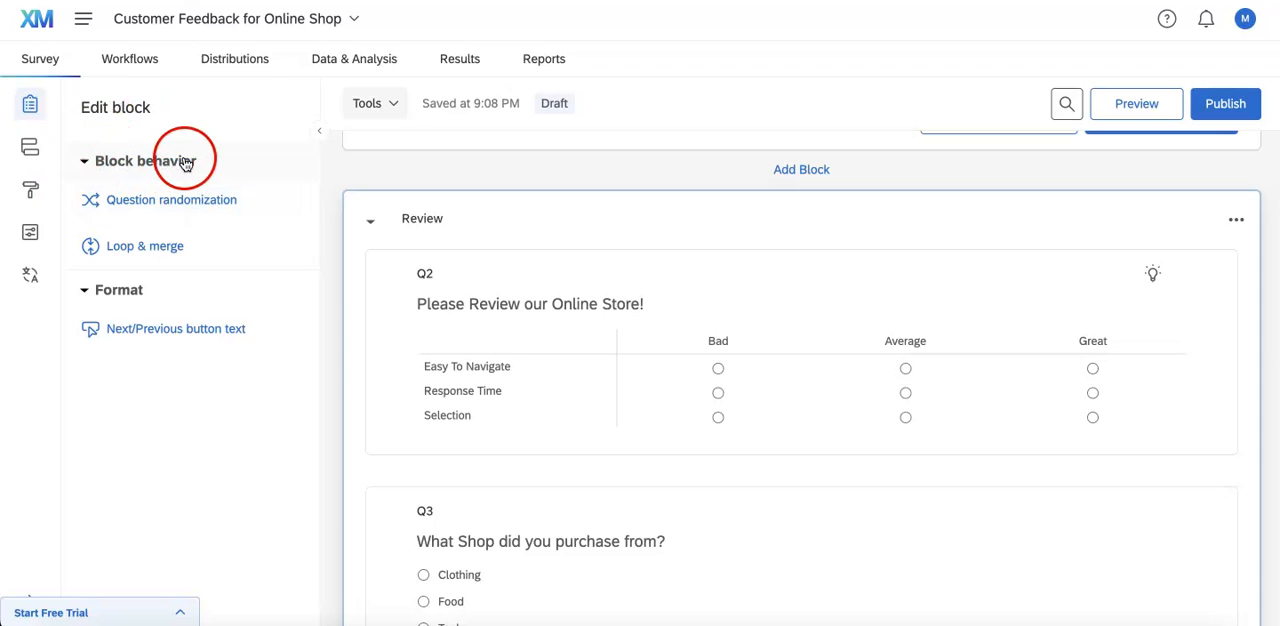
left_click(171, 199)
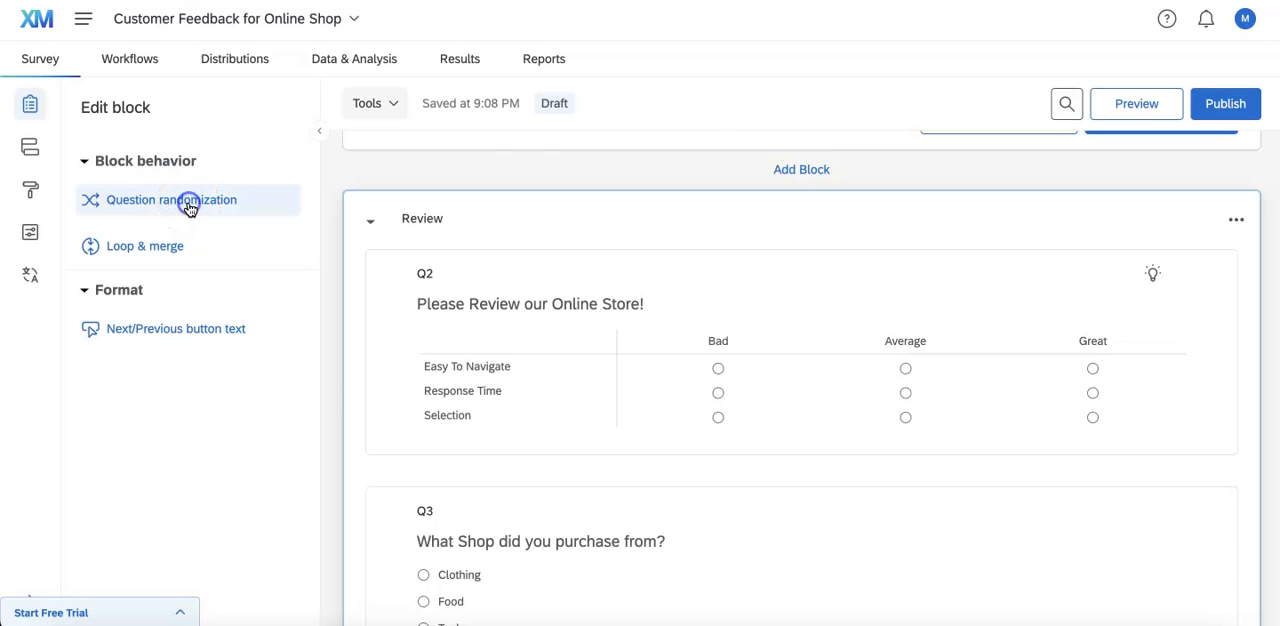
Open the Review block's question randomization and choose randomizing all questions
left_click(170, 199)
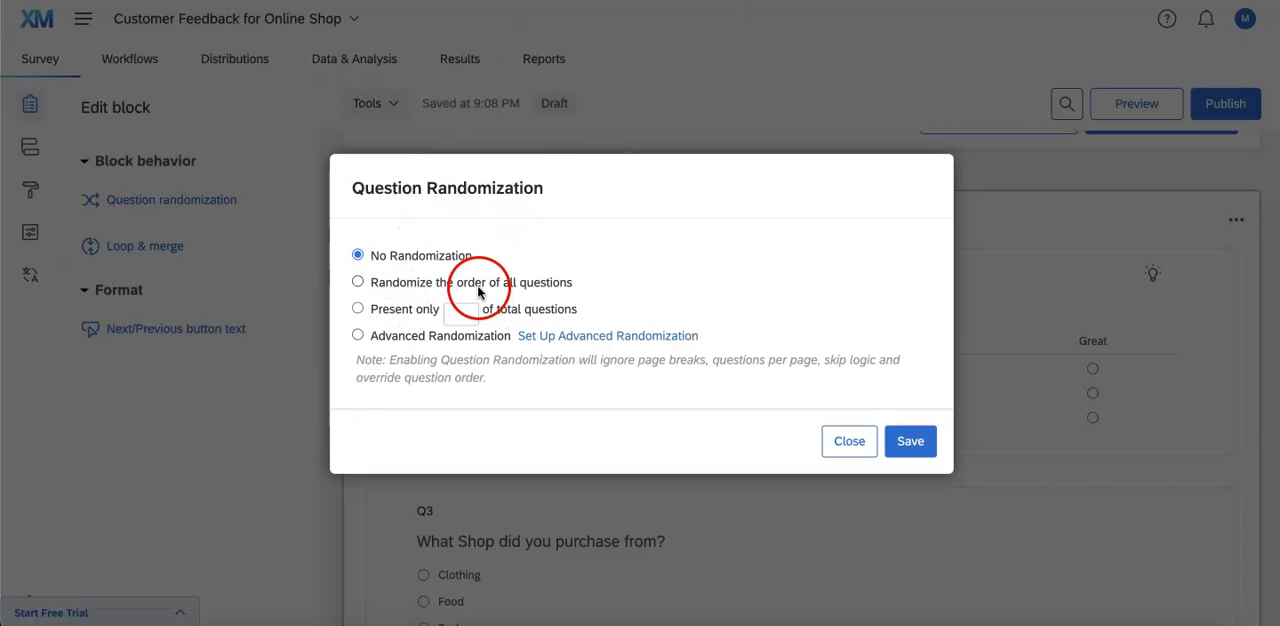
mouse_move(498, 275)
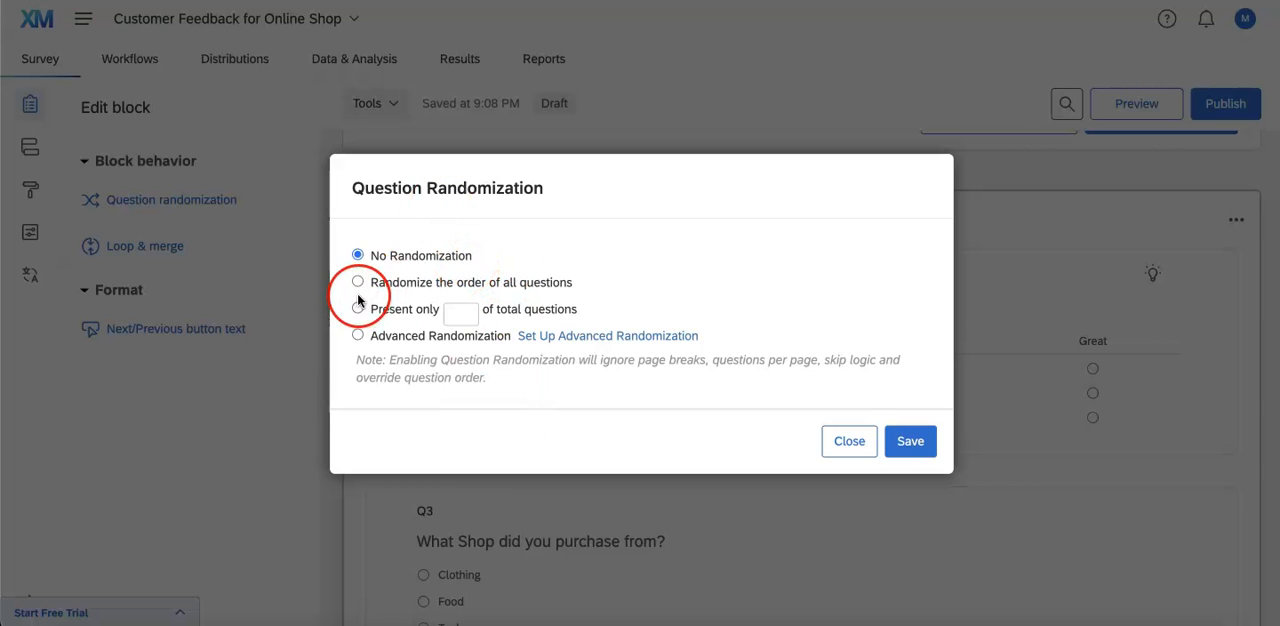
left_click(358, 282)
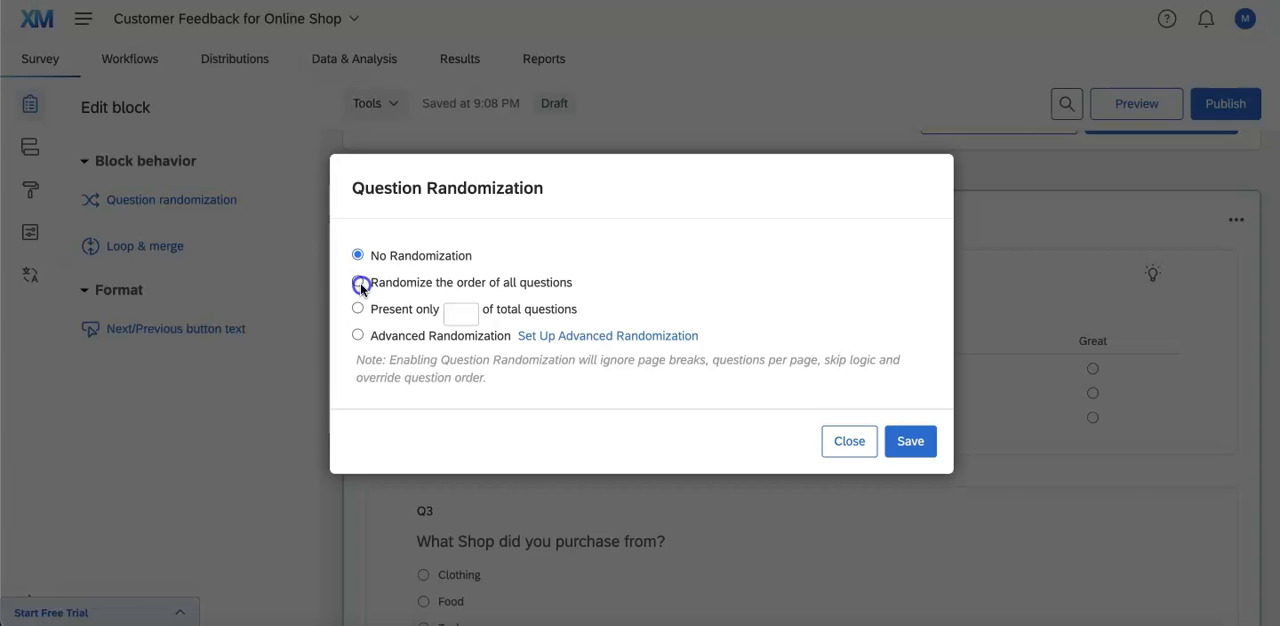
left_click(358, 281)
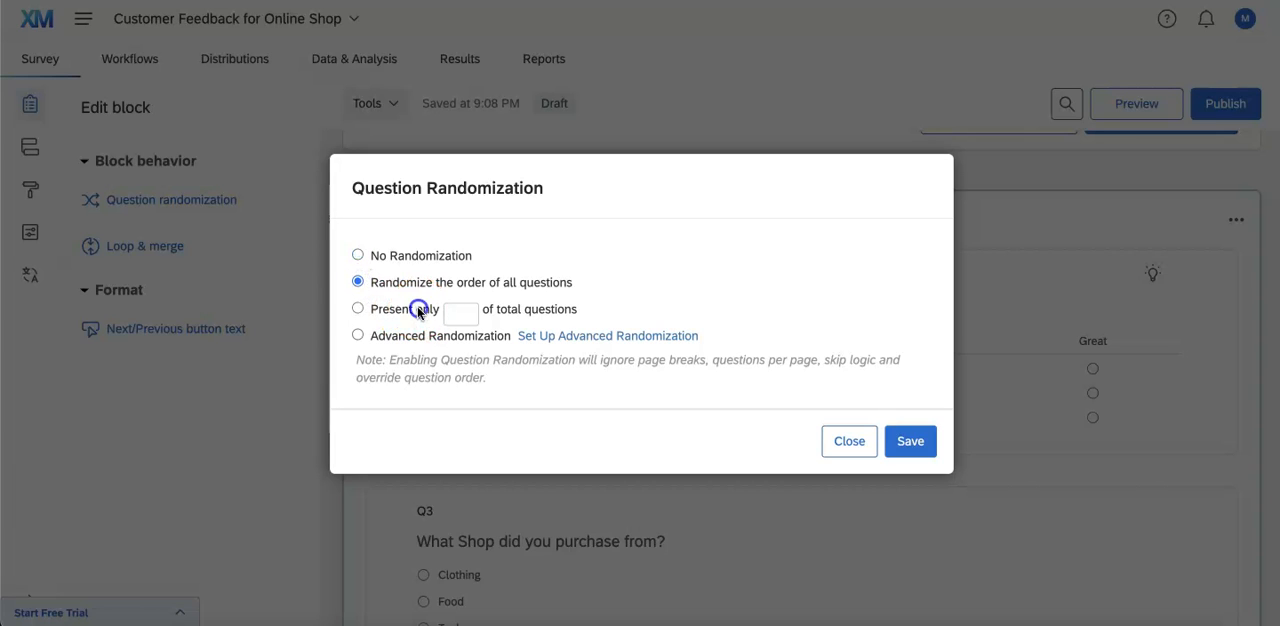
Try presenting only some questions, then open Set Up Advanced Randomization
left_click(357, 308)
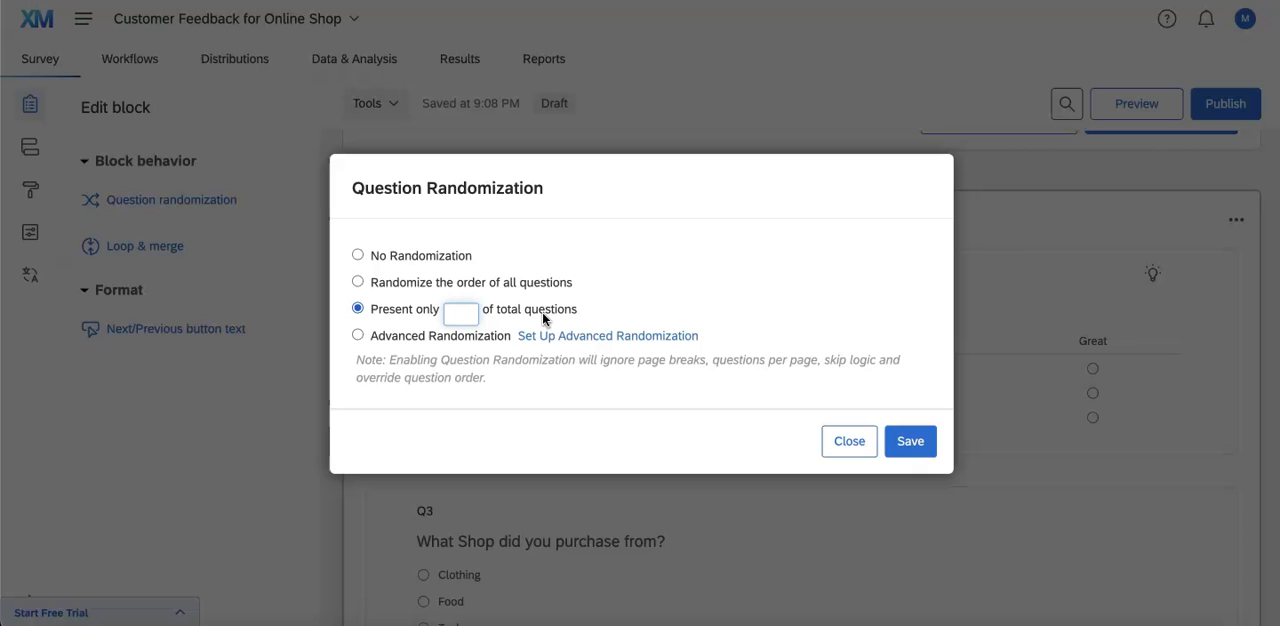
left_click(358, 335)
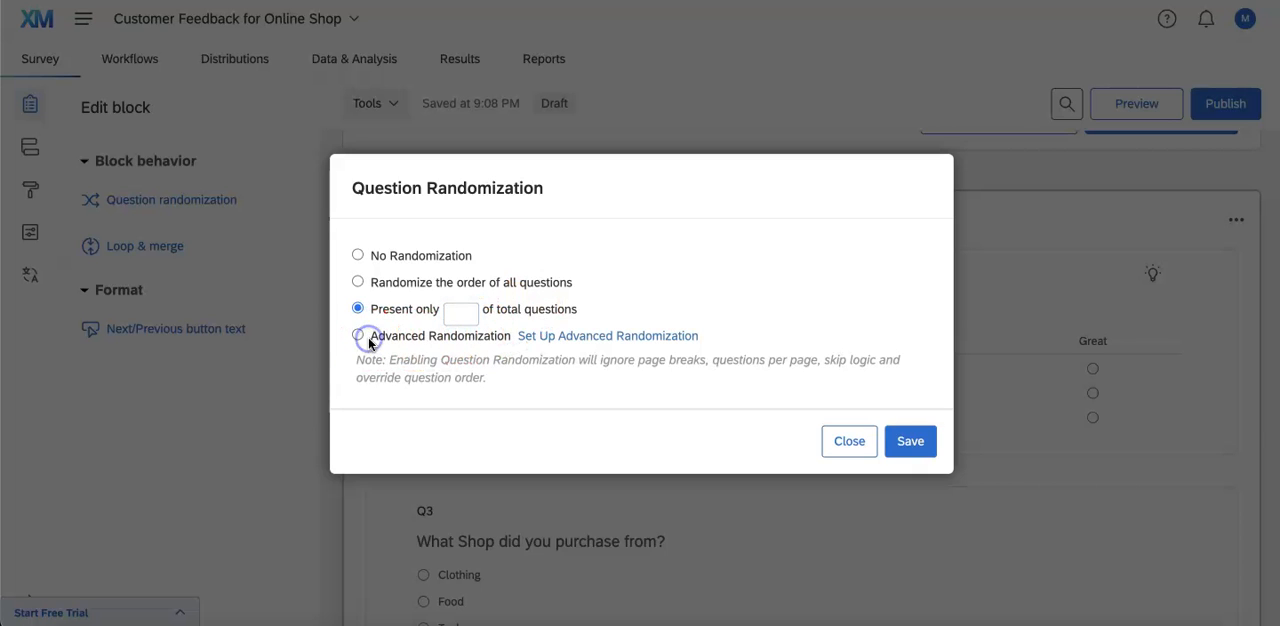
left_click(607, 335)
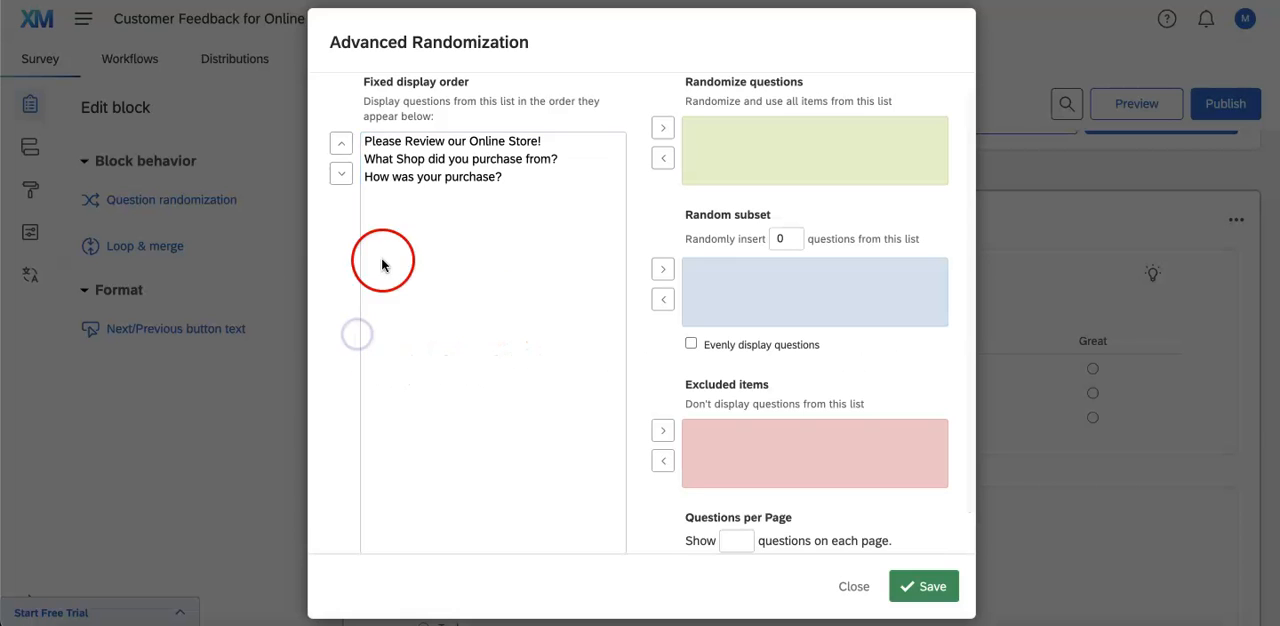
Inspect the advanced randomization lists, selecting the Please Review our Online Store! question
scroll("down", 3)
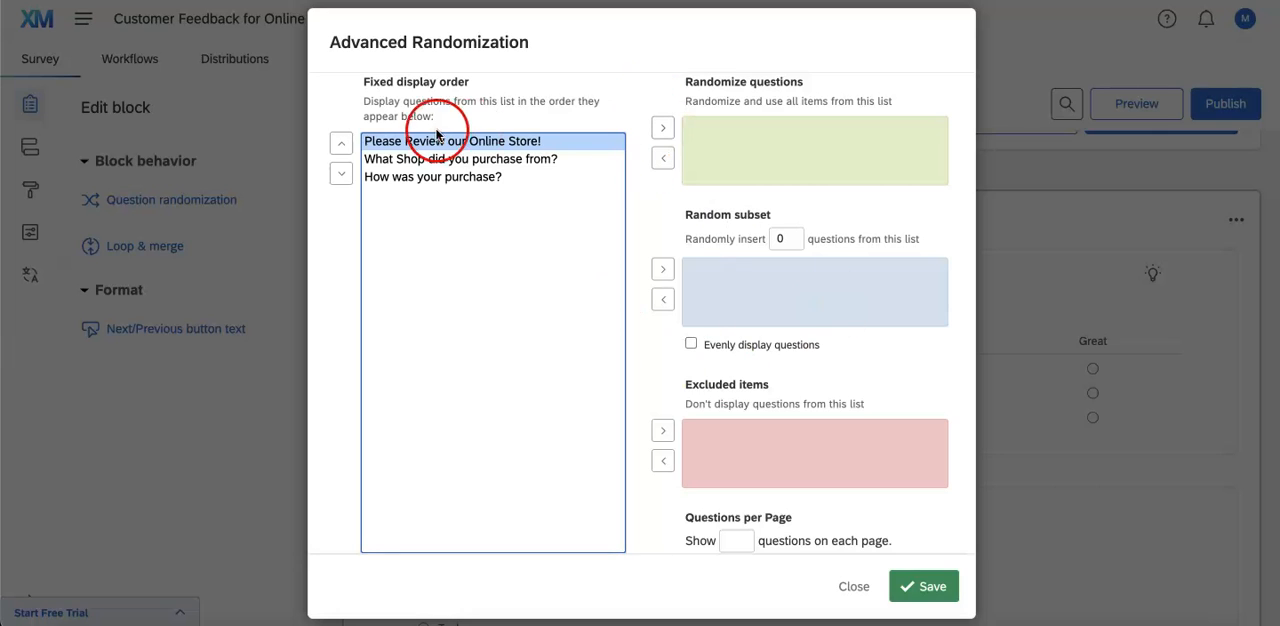
left_click(433, 176)
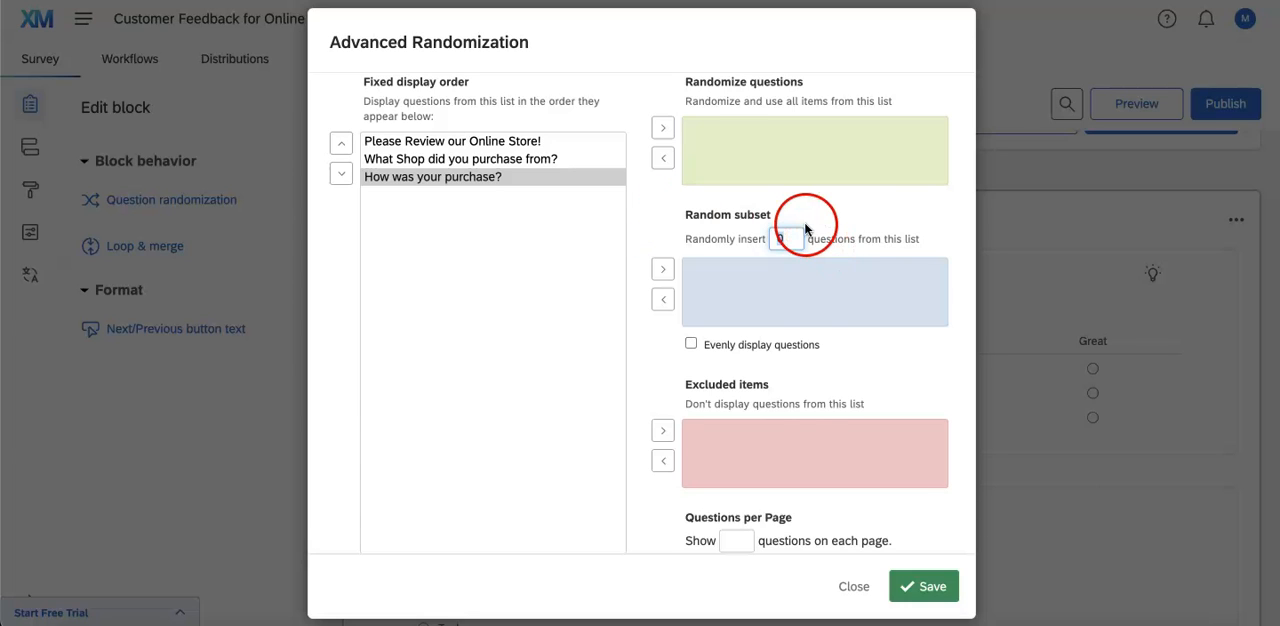
scroll("down", 3)
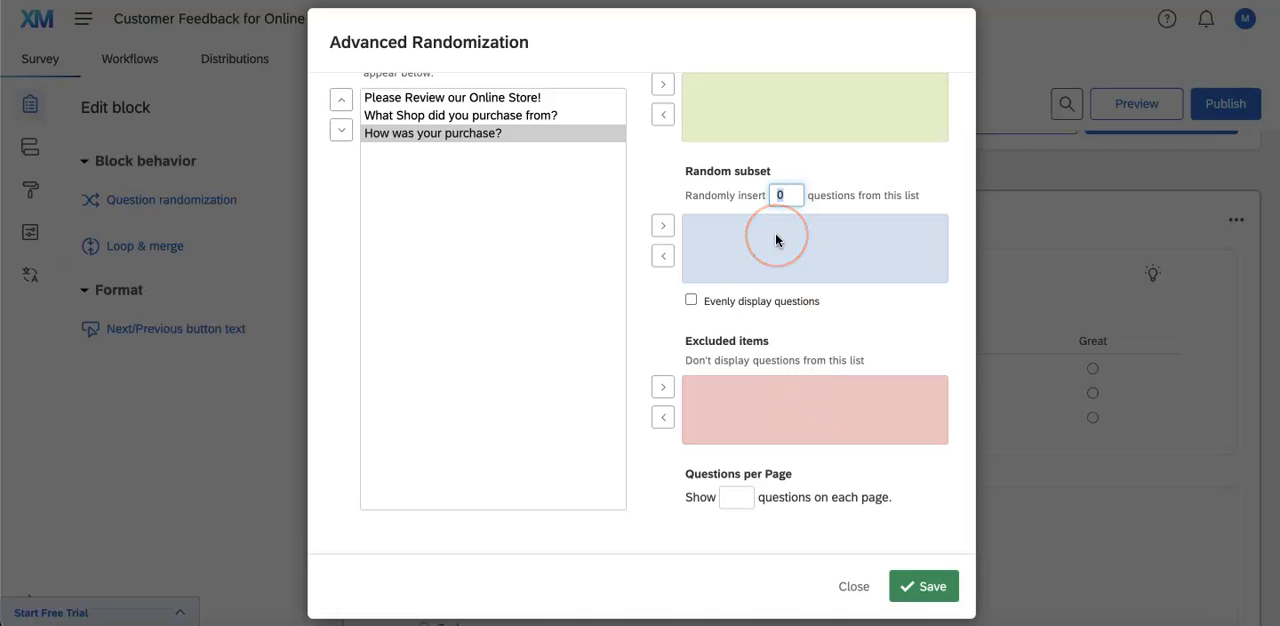
mouse_move(728, 407)
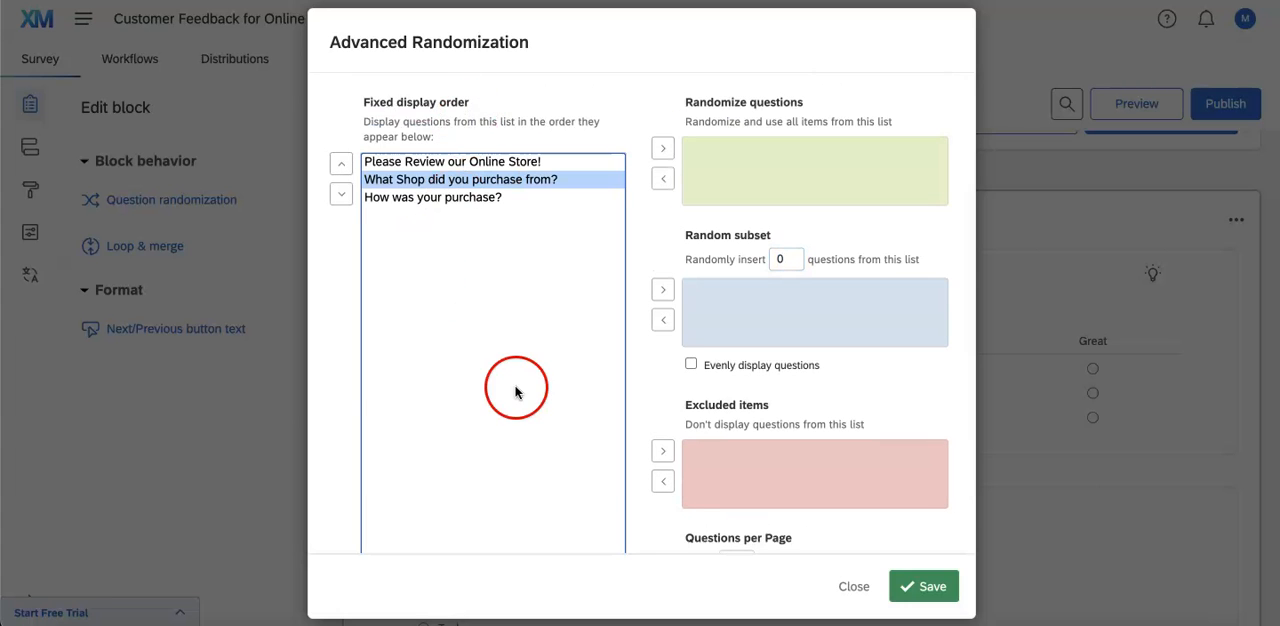
mouse_move(915, 257)
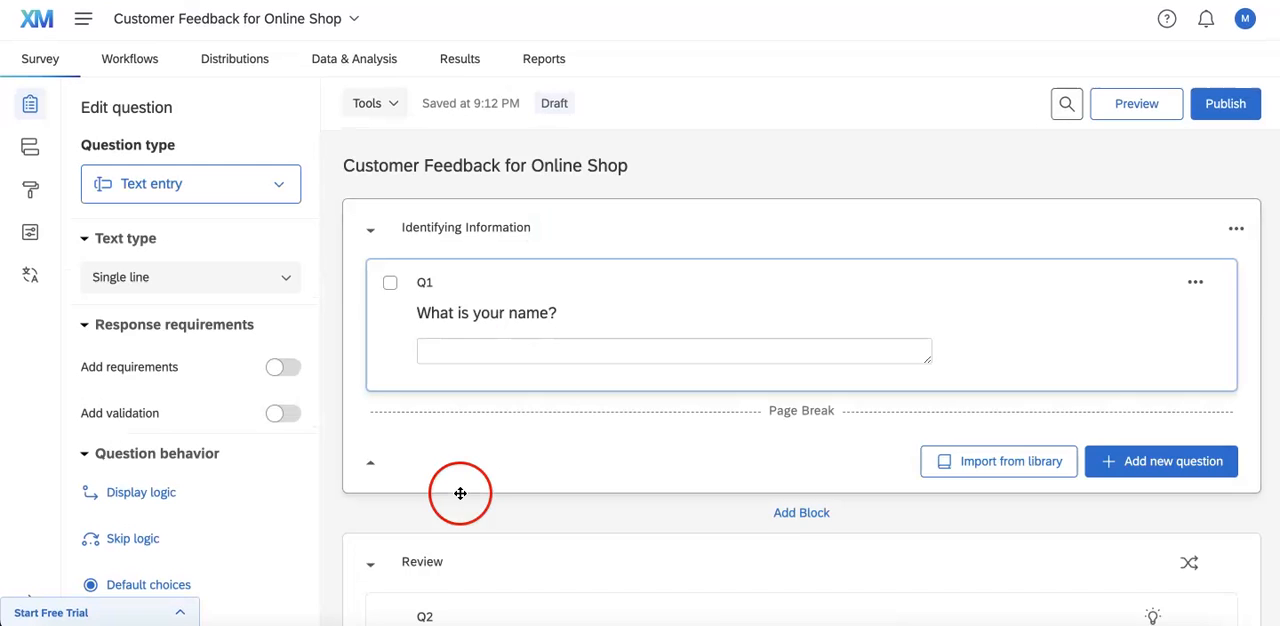
scroll("down", 3)
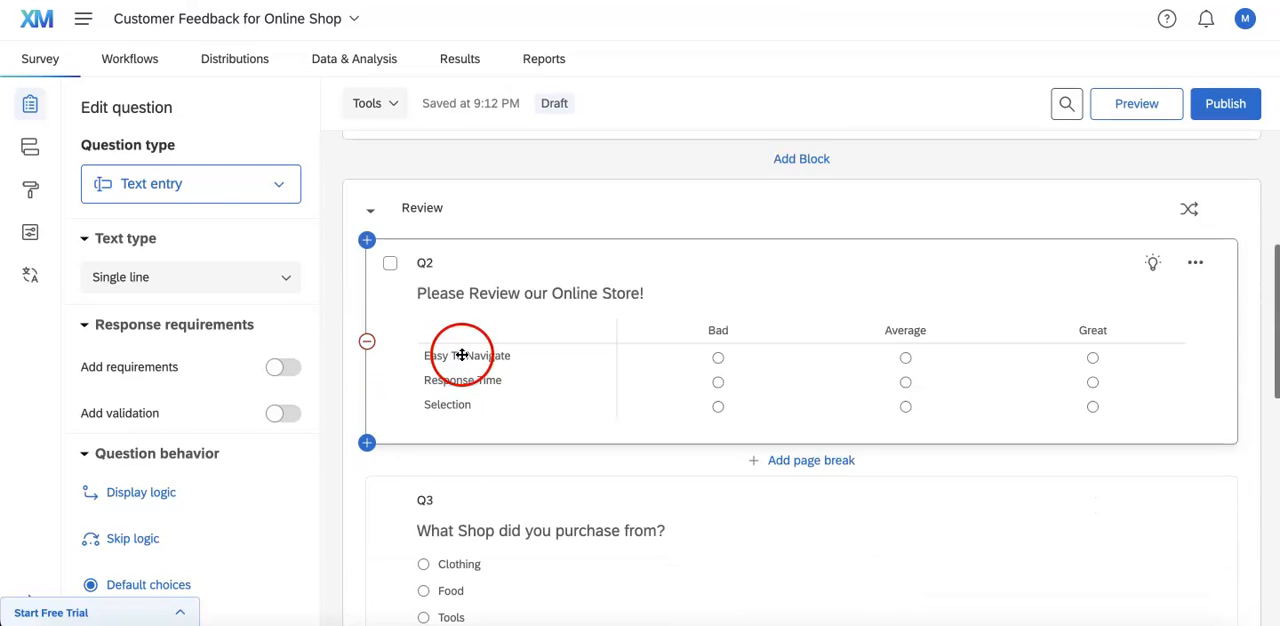
scroll("down", 3)
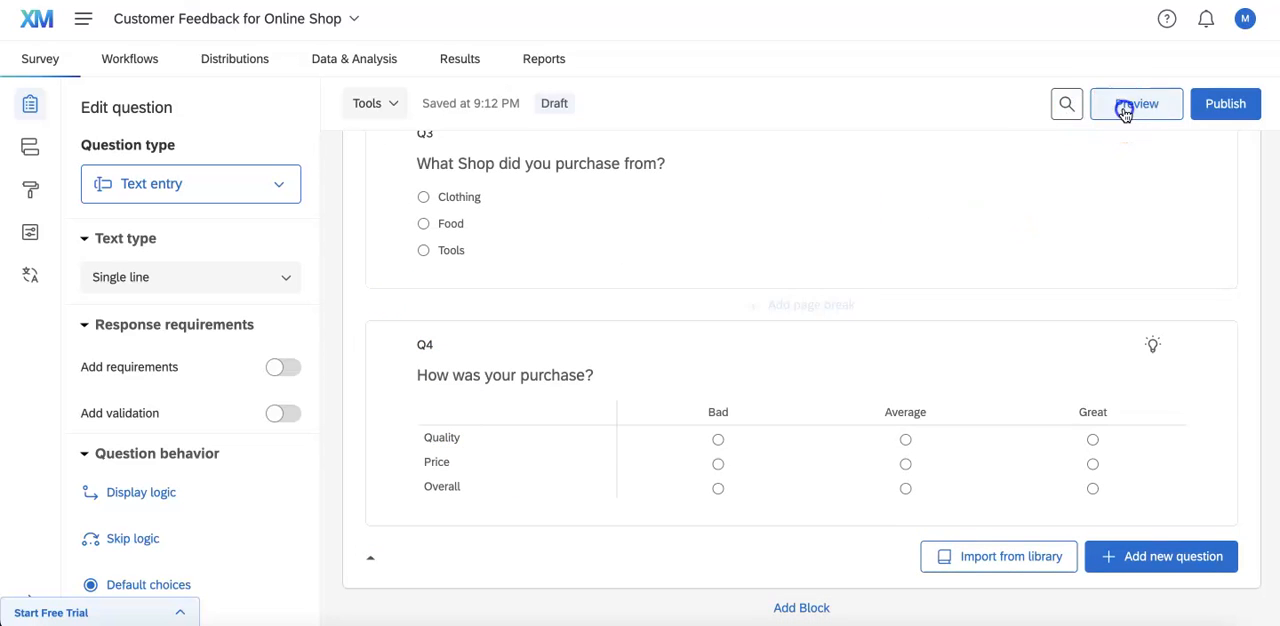
Preview the survey, enter 'Ali' as the name, and check the shuffled Review questions
left_click(1136, 103)
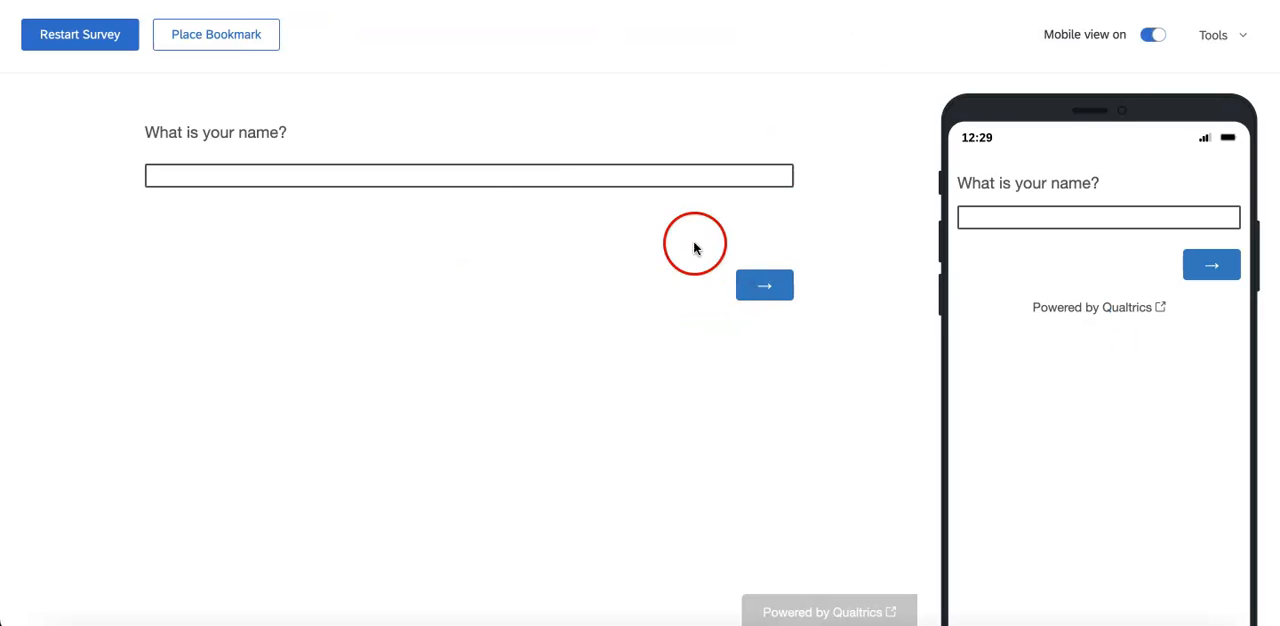
type("Ali")
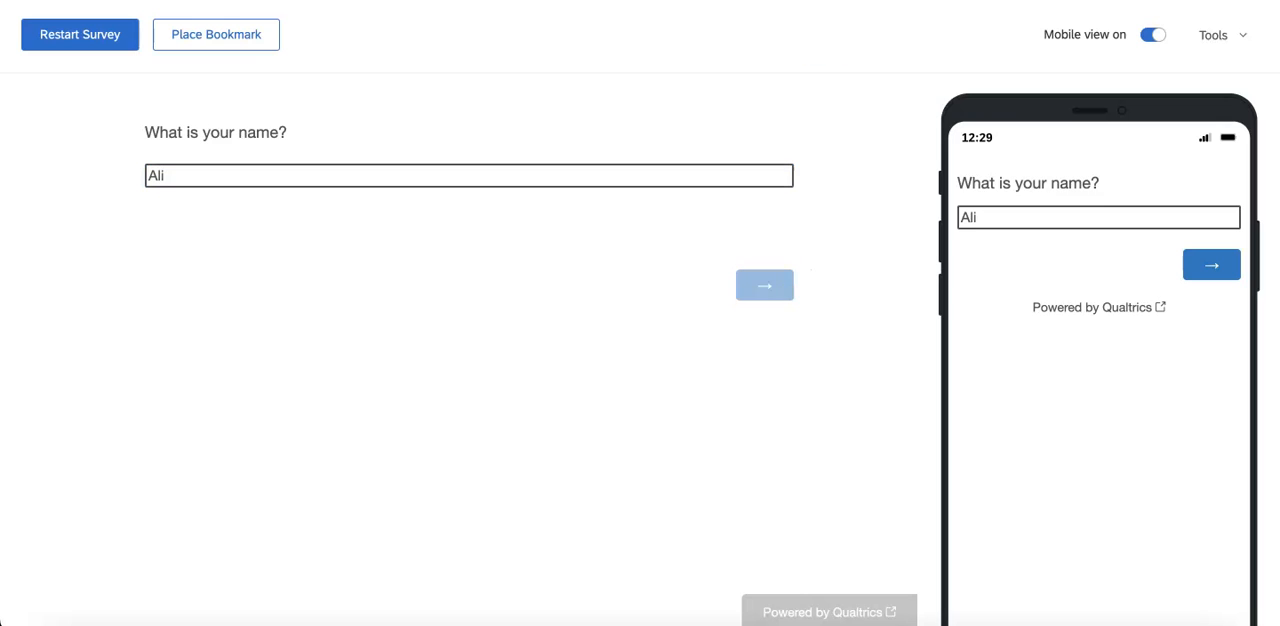
left_click(764, 285)
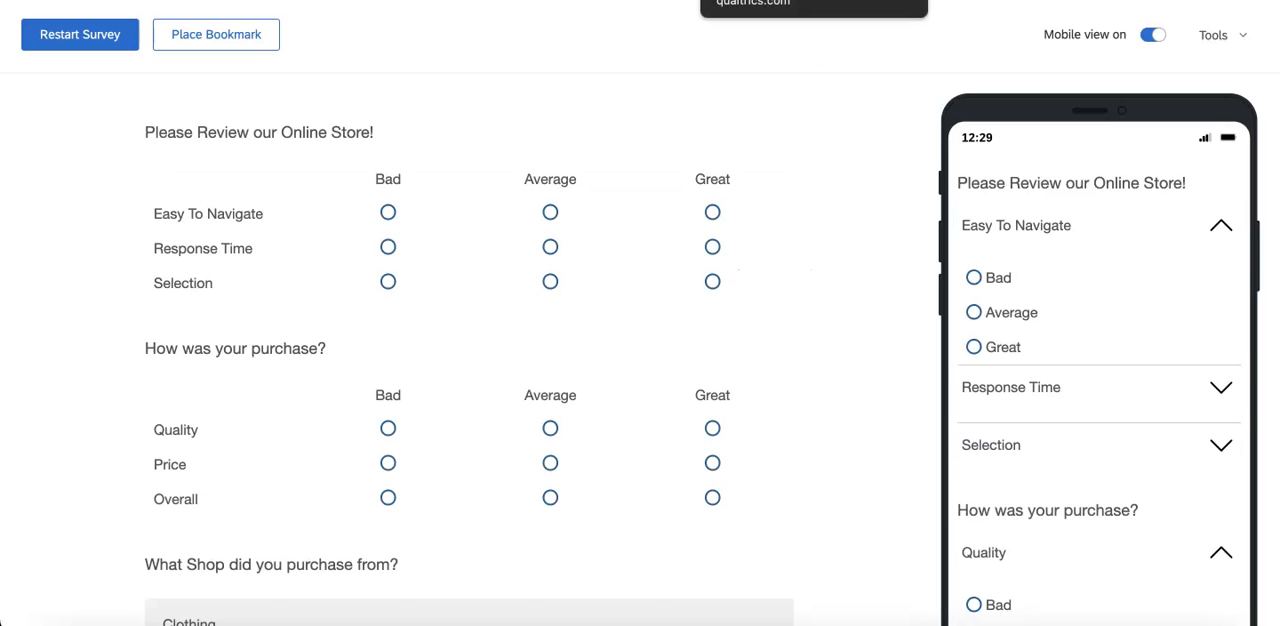
scroll("down", 3)
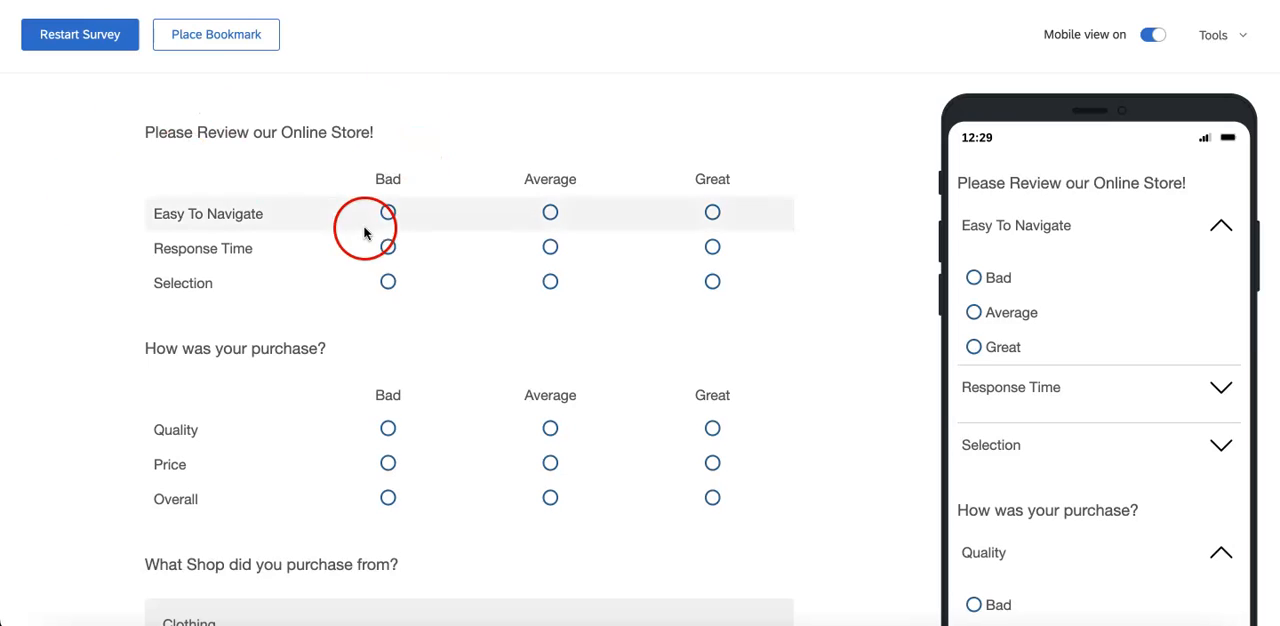
scroll("down", 3)
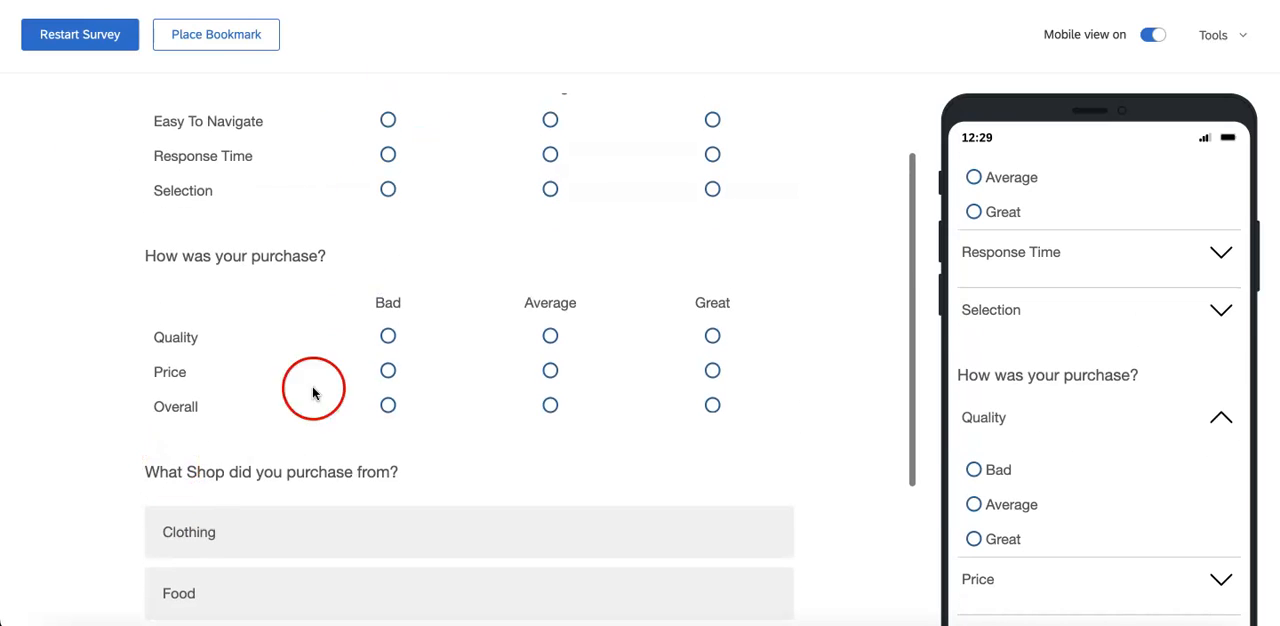